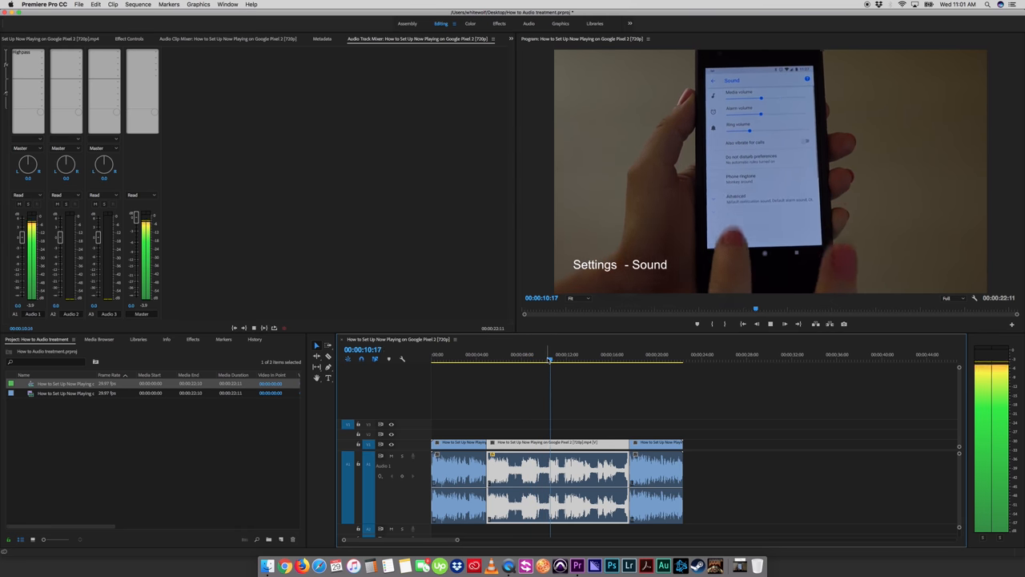
Show the effects insert menu on the Audio 1 track in the Audio Track Mixer.
{"action": "left_click", "coordinate": [574, 359]}
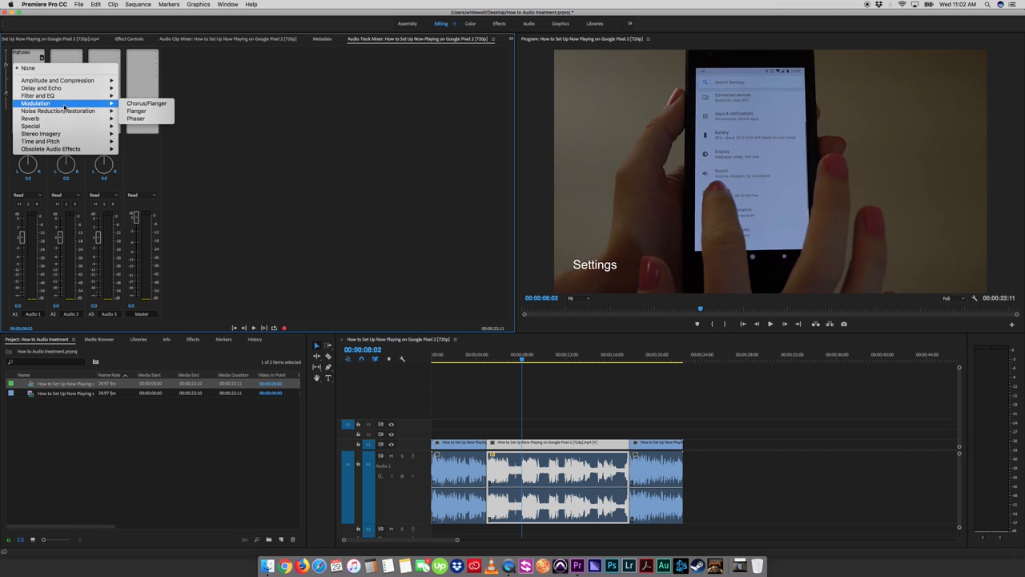
{"action": "mouse_move", "coordinate": [184, 61]}
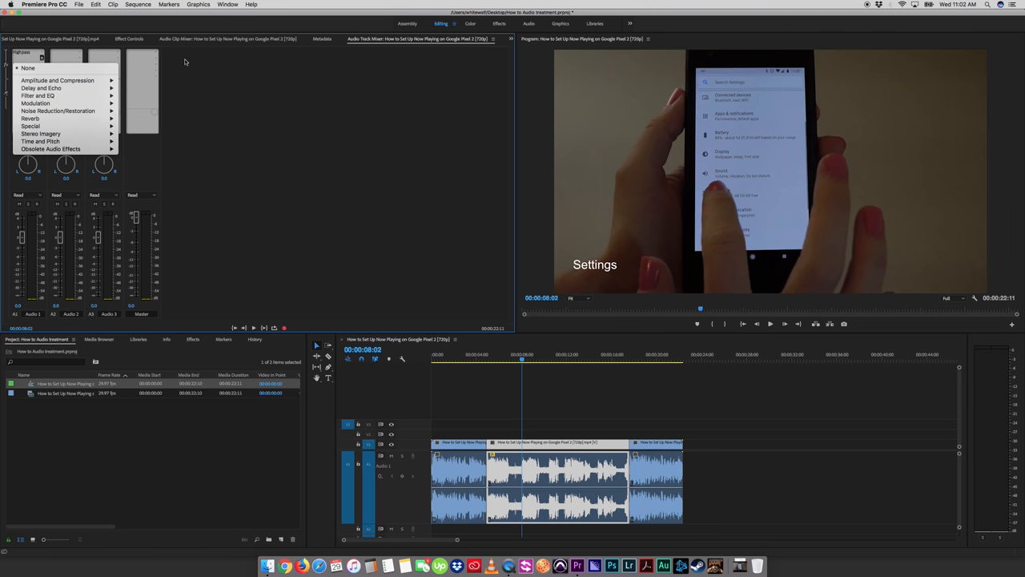
{"action": "mouse_move", "coordinate": [198, 84]}
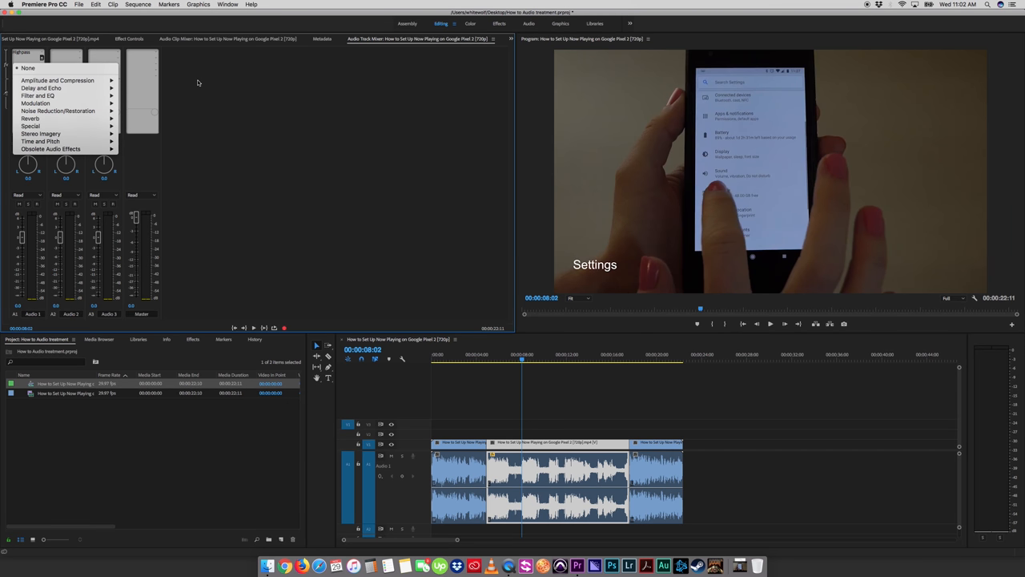
{"action": "mouse_move", "coordinate": [58, 81]}
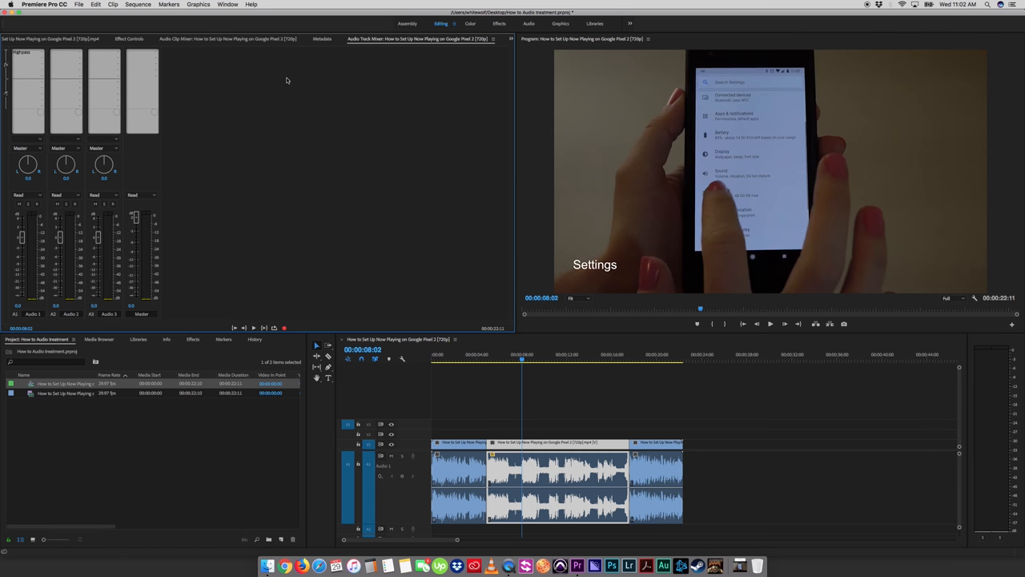
{"action": "left_click", "coordinate": [38, 58]}
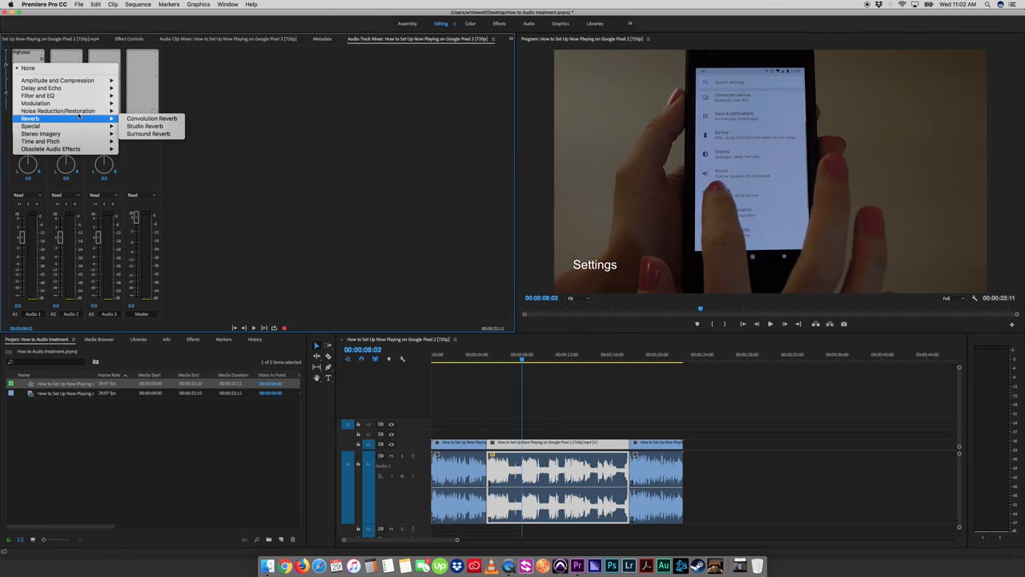
{"action": "mouse_move", "coordinate": [58, 80]}
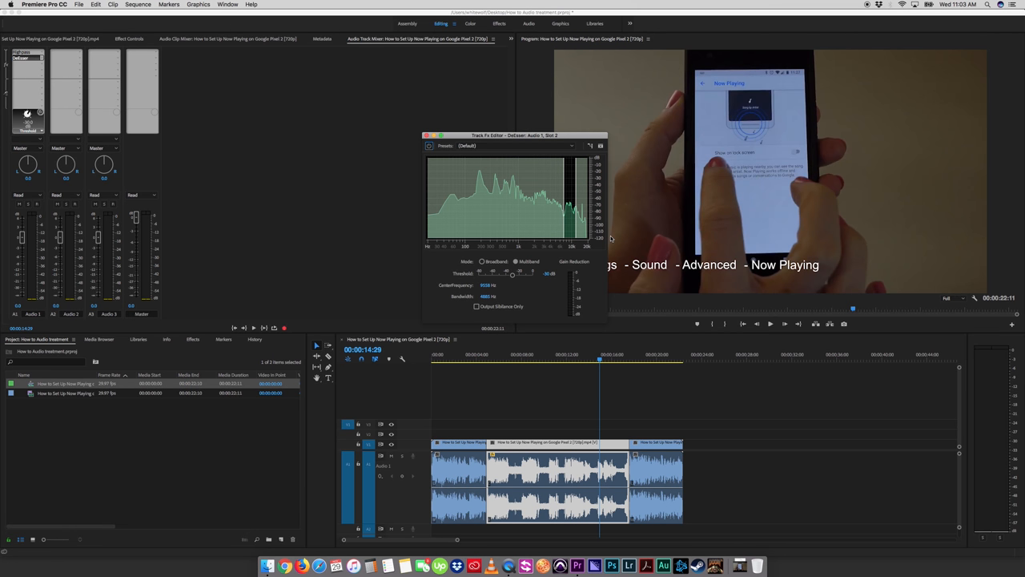
{"action": "mouse_move", "coordinate": [574, 173]}
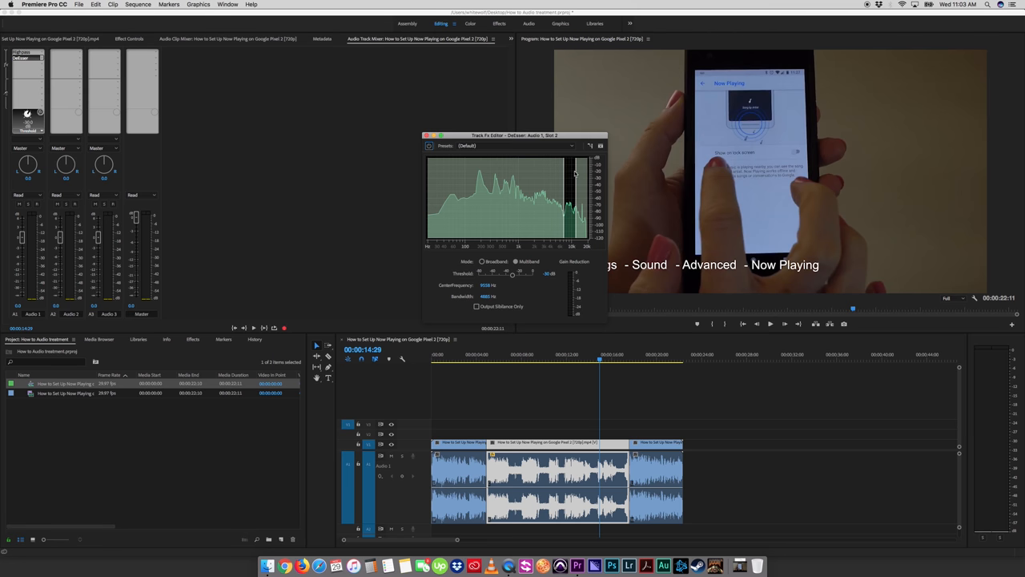
{"action": "mouse_move", "coordinate": [575, 181]}
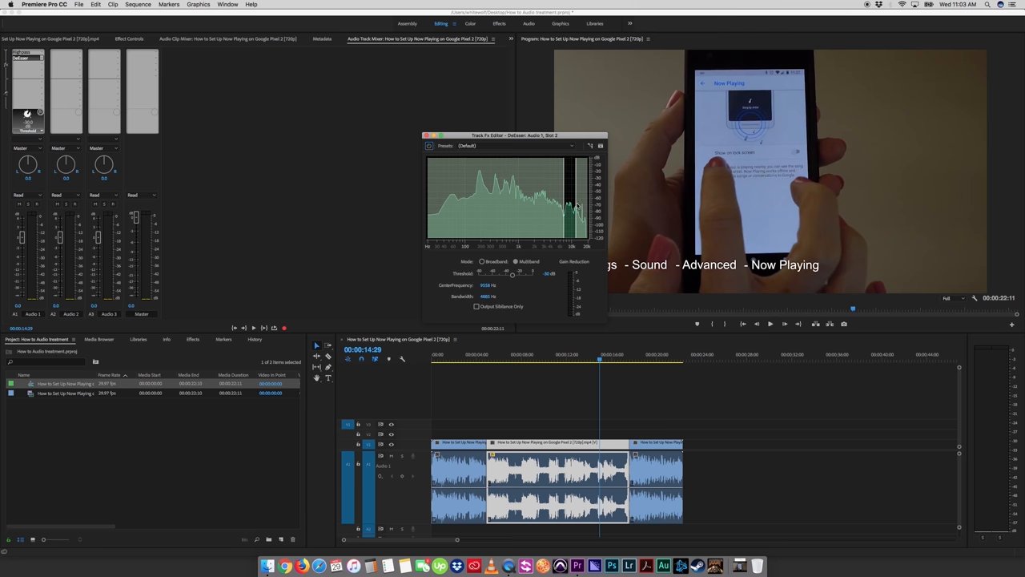
{"action": "mouse_move", "coordinate": [519, 275]}
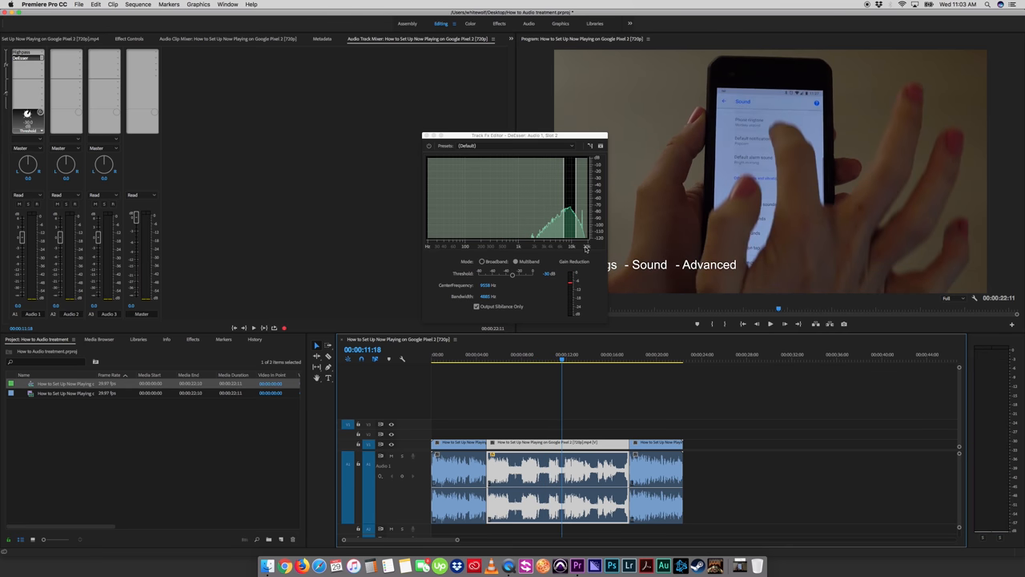
Lower the DeEsser threshold and fine-tune it near 10k during playback.
{"action": "left_click_drag", "start_coordinate": [513, 274], "coordinate": [509, 275]}
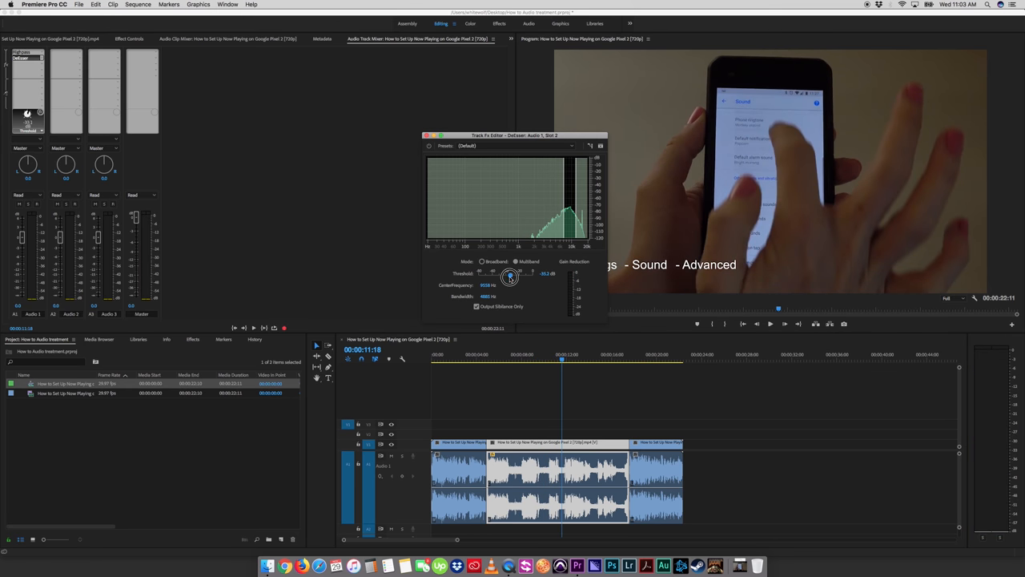
{"action": "left_click_drag", "start_coordinate": [511, 273], "coordinate": [507, 273]}
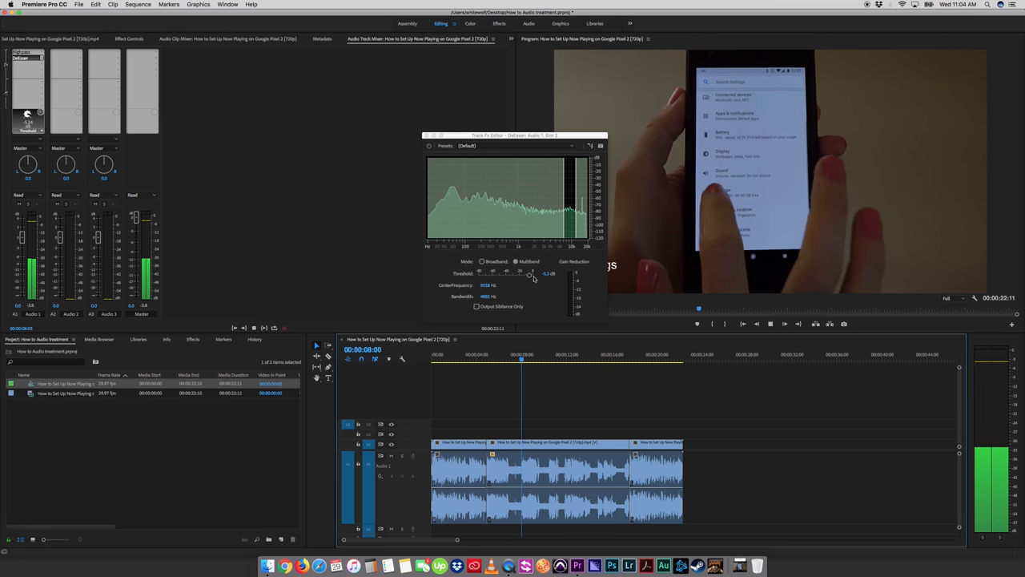
{"action": "left_click_drag", "start_coordinate": [532, 274], "coordinate": [520, 276]}
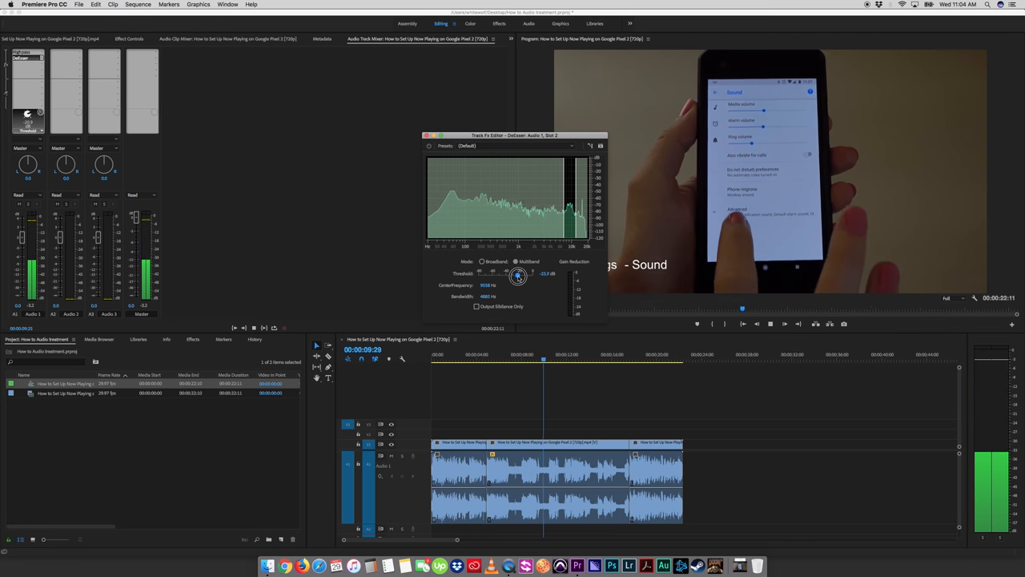